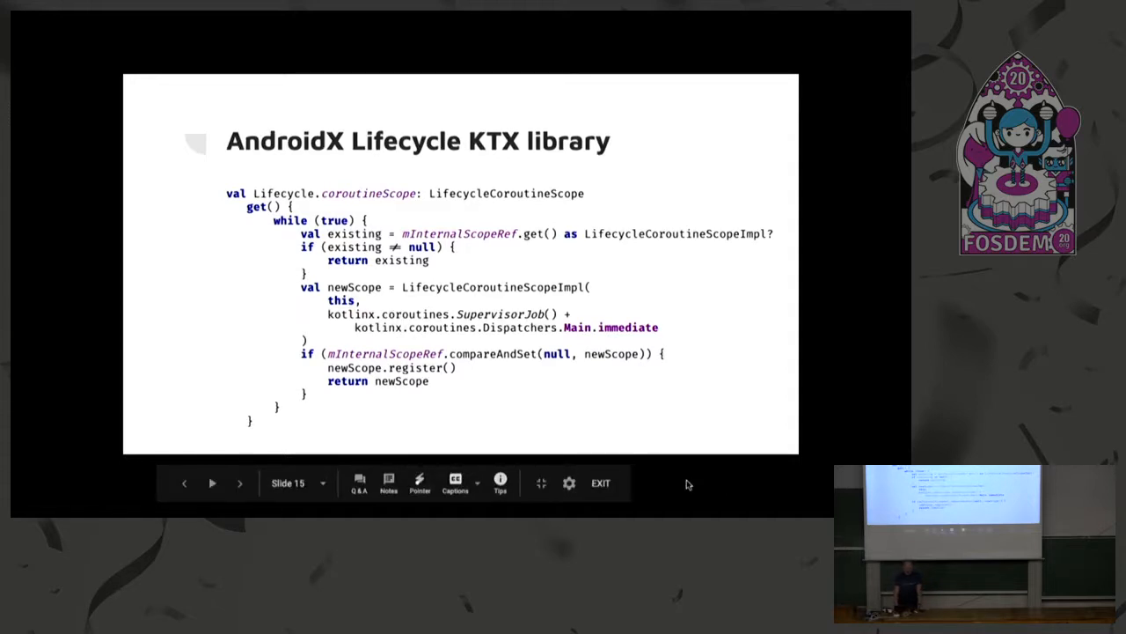
- Run the Instant Search demo, entering search terms 'nn', 'jh' and 'testing' to list matching words
click(240, 482)
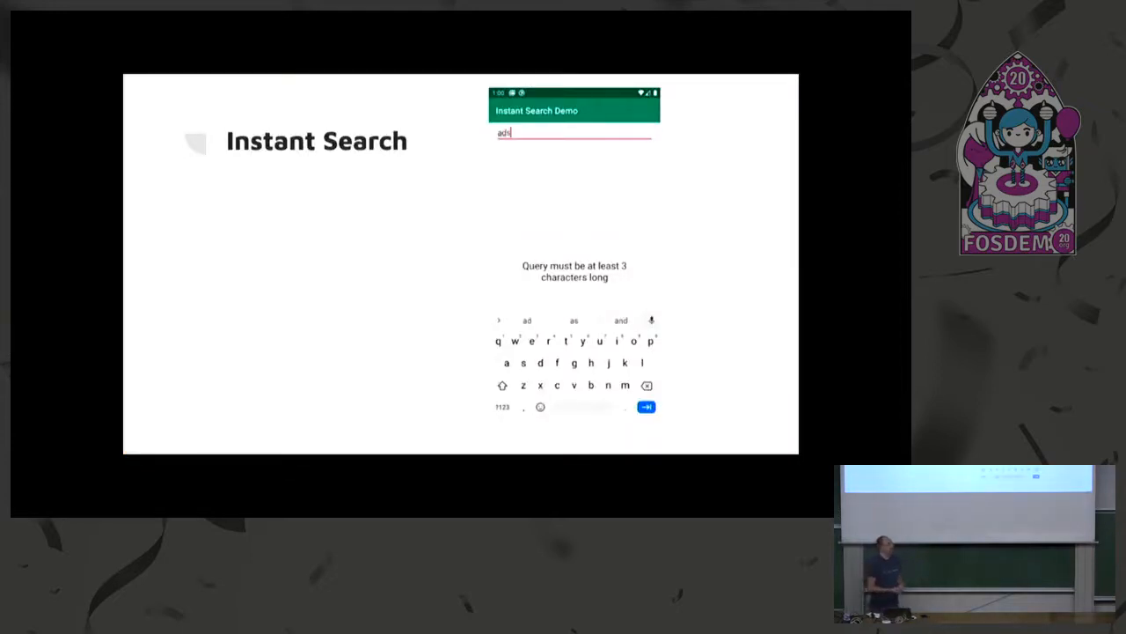
click(646, 385)
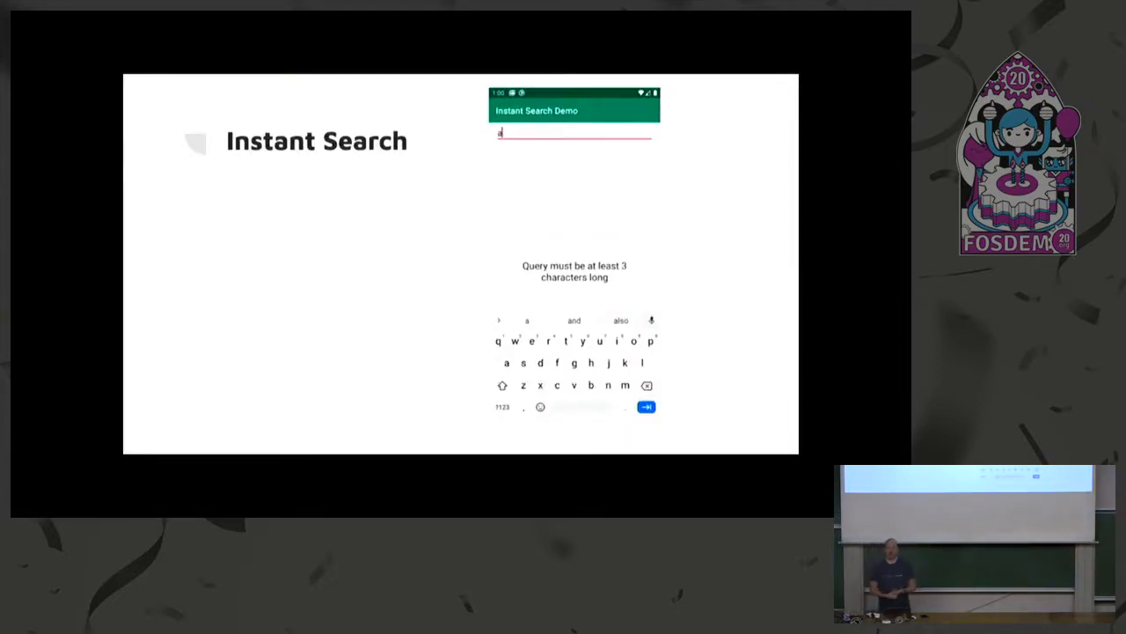
text(nn)
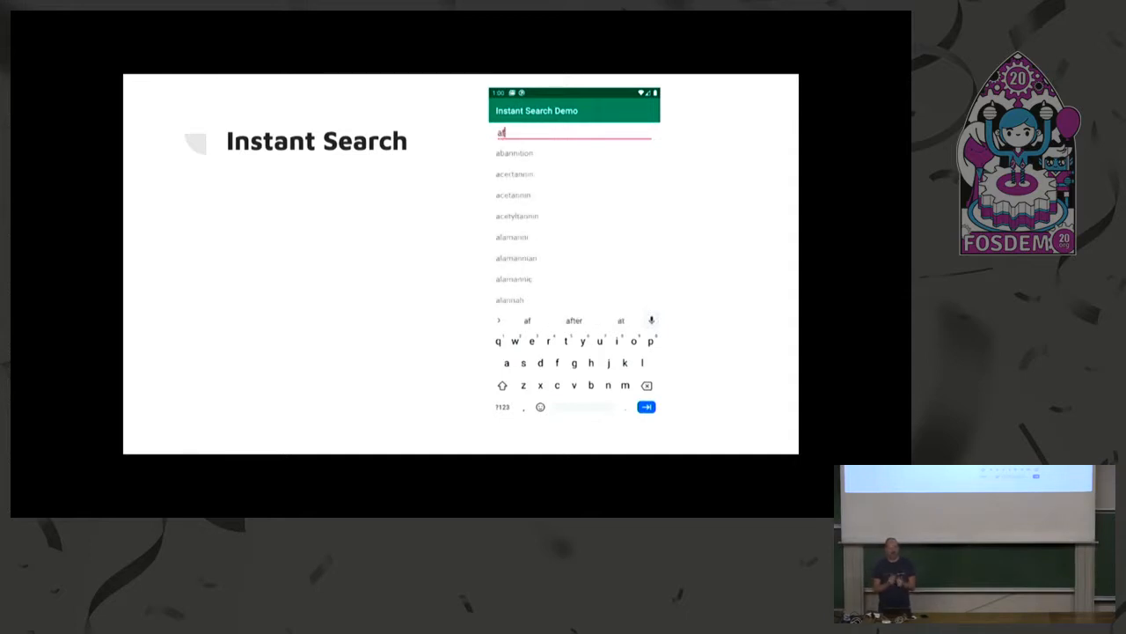
text(jh)
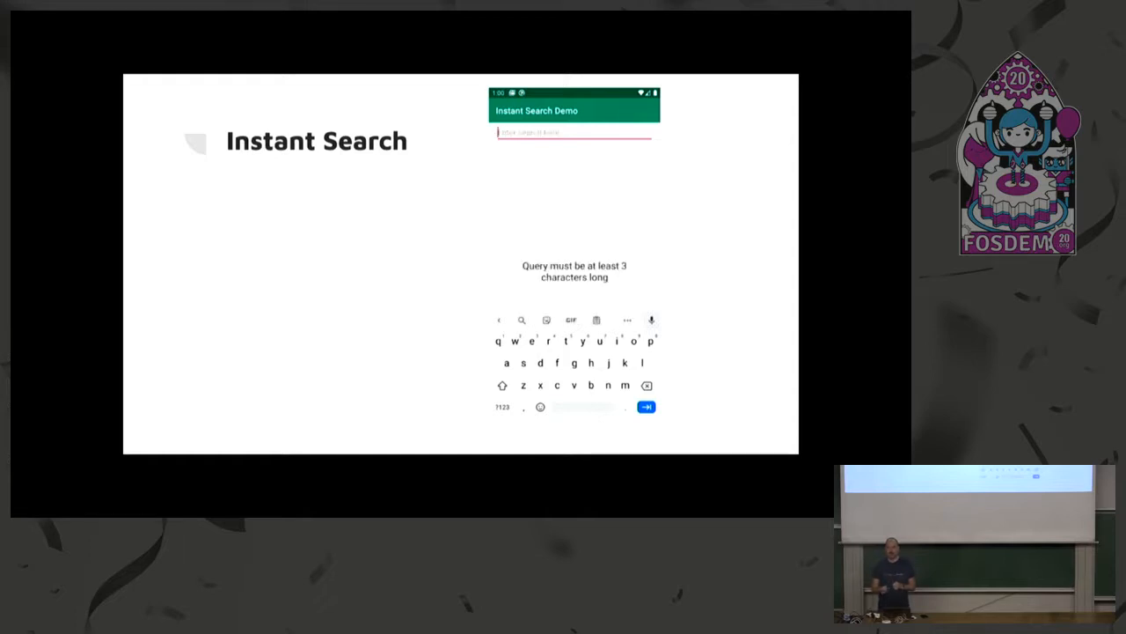
text(testi)
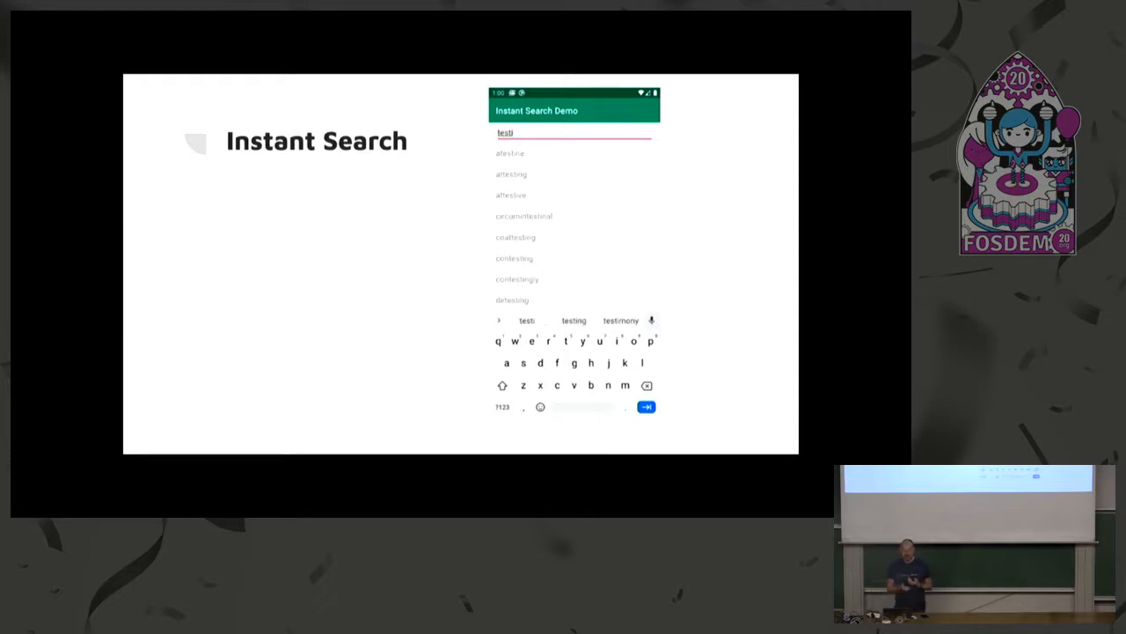
text(ng)
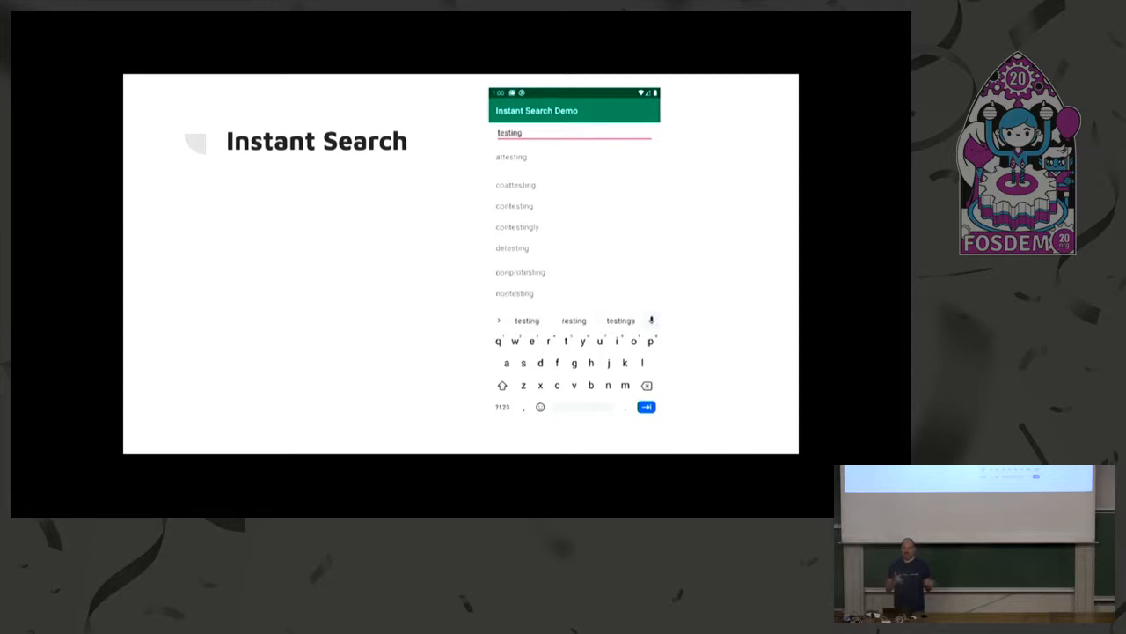
key(Backspace)
text(an)
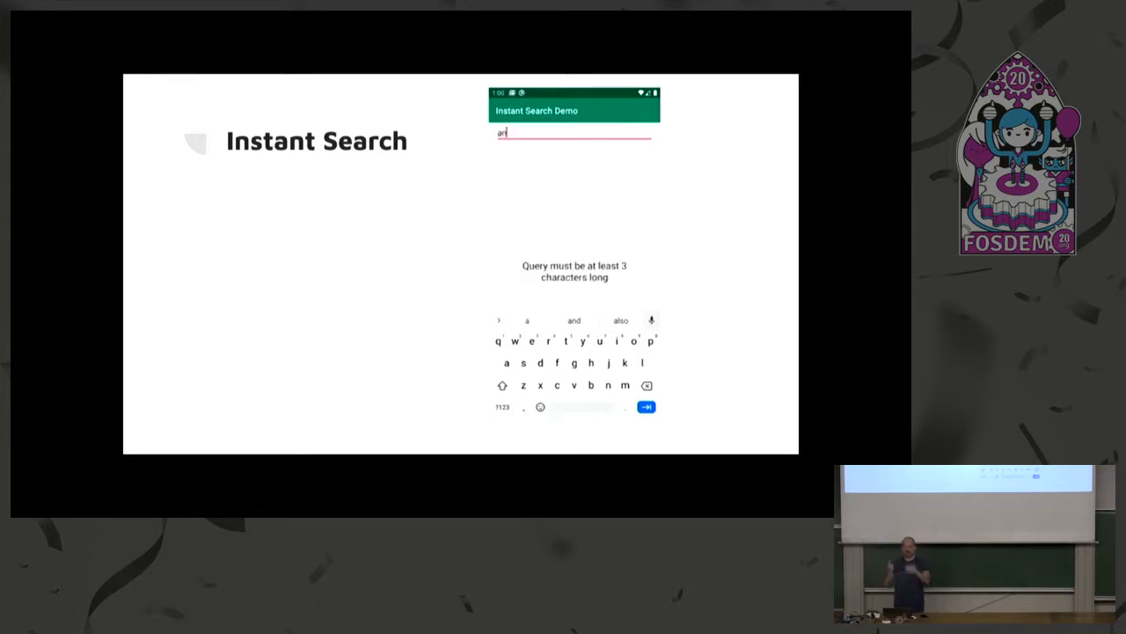
text(r)
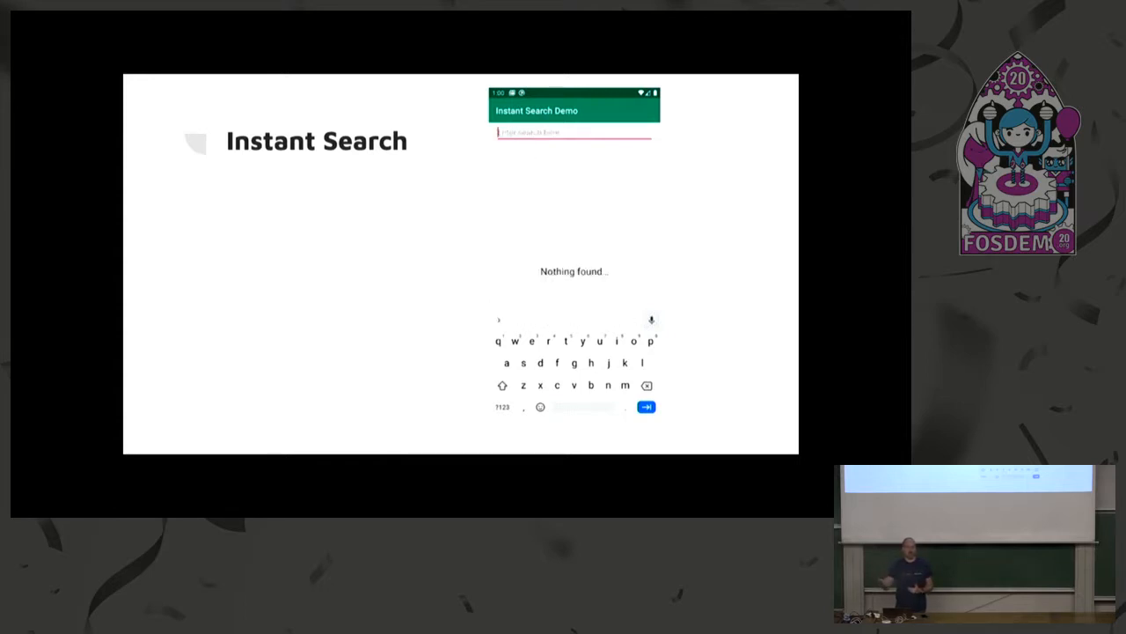
text(test)
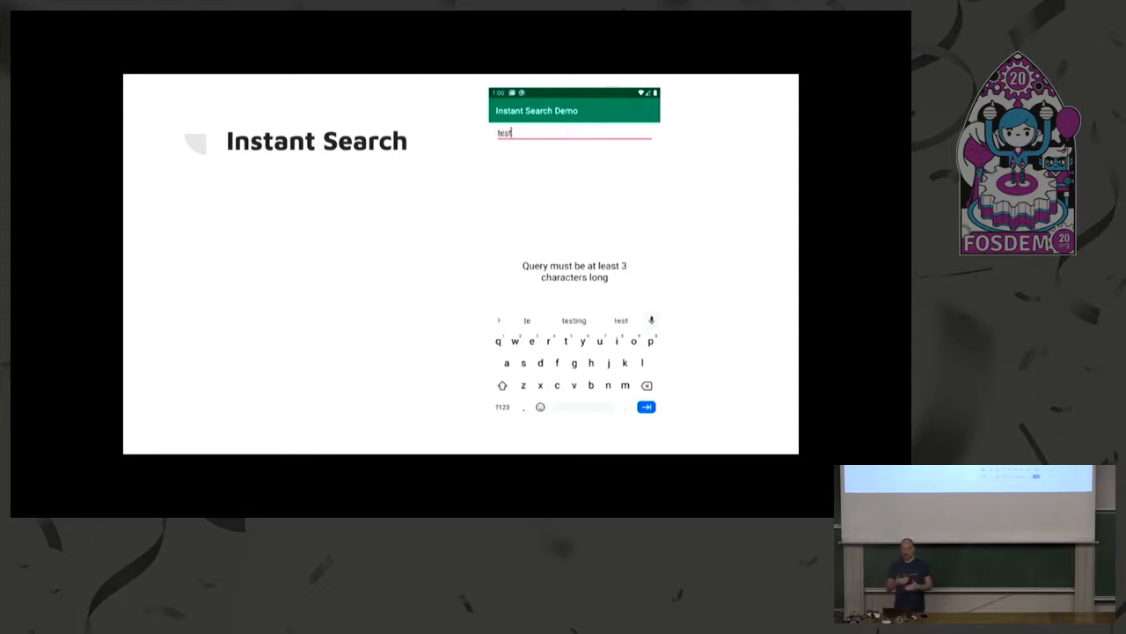
text(i)
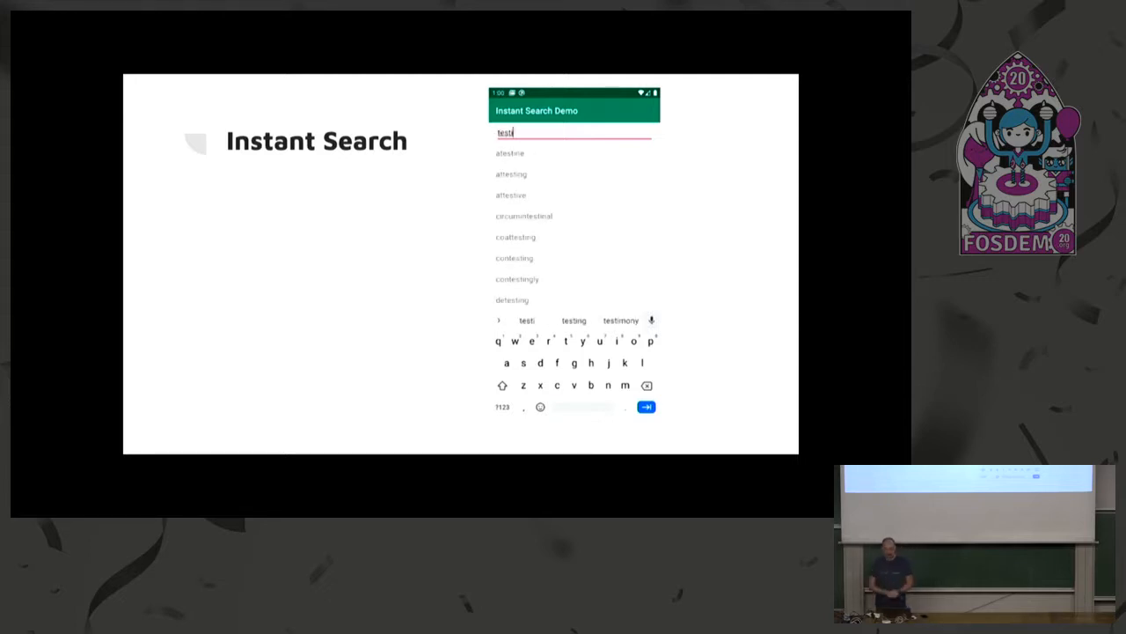
text(ng)
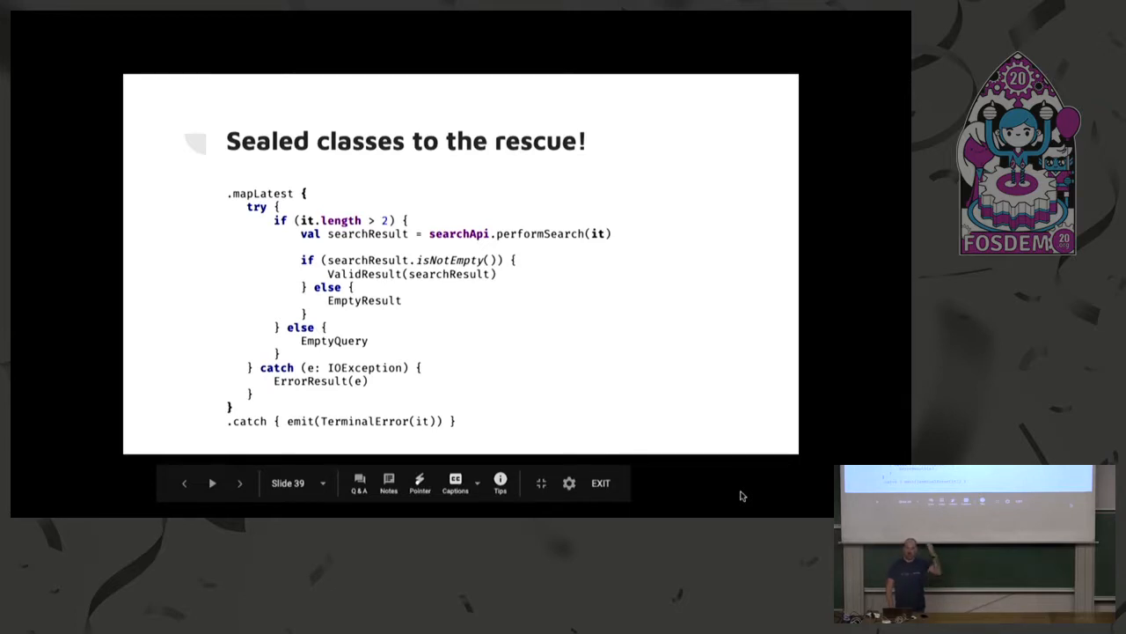
- Advance past the full mapLatest try/catch code to the sealed-classes summary slide
click(239, 482)
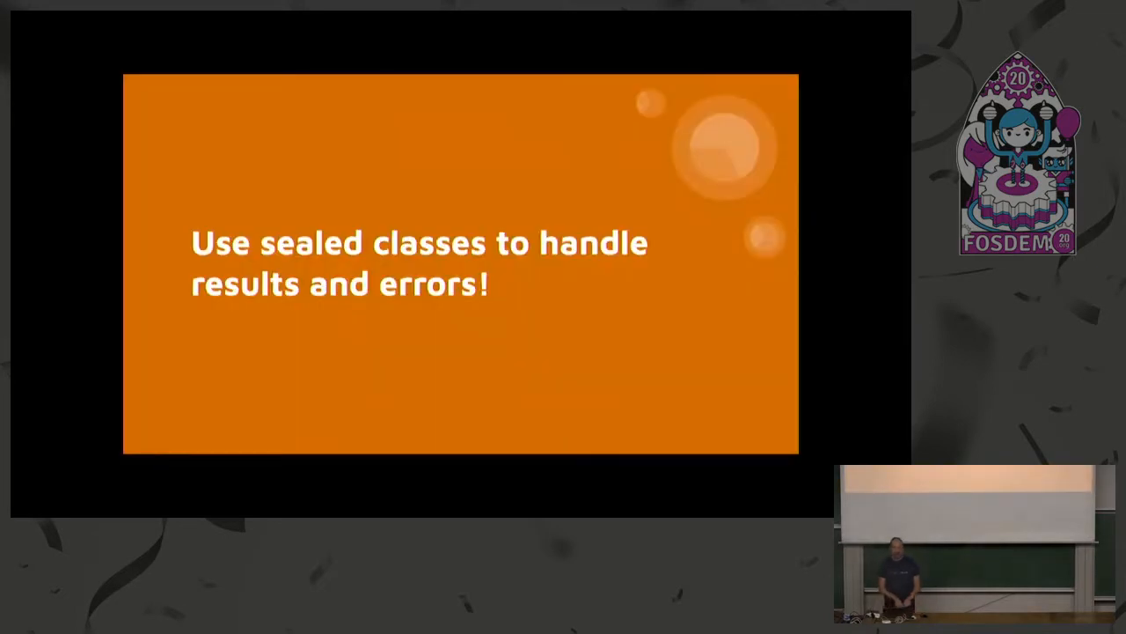